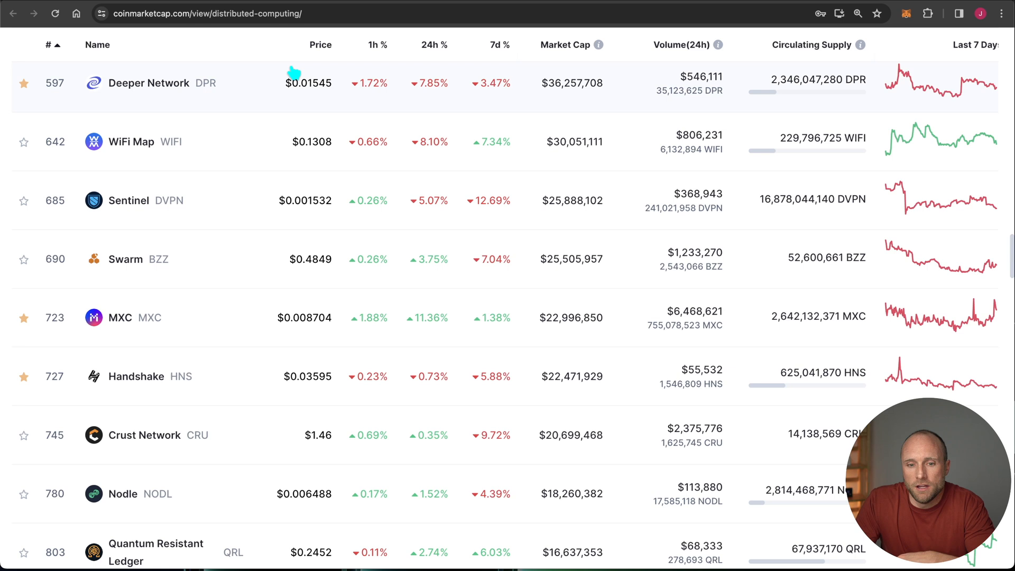
mouse_move(214, 208)
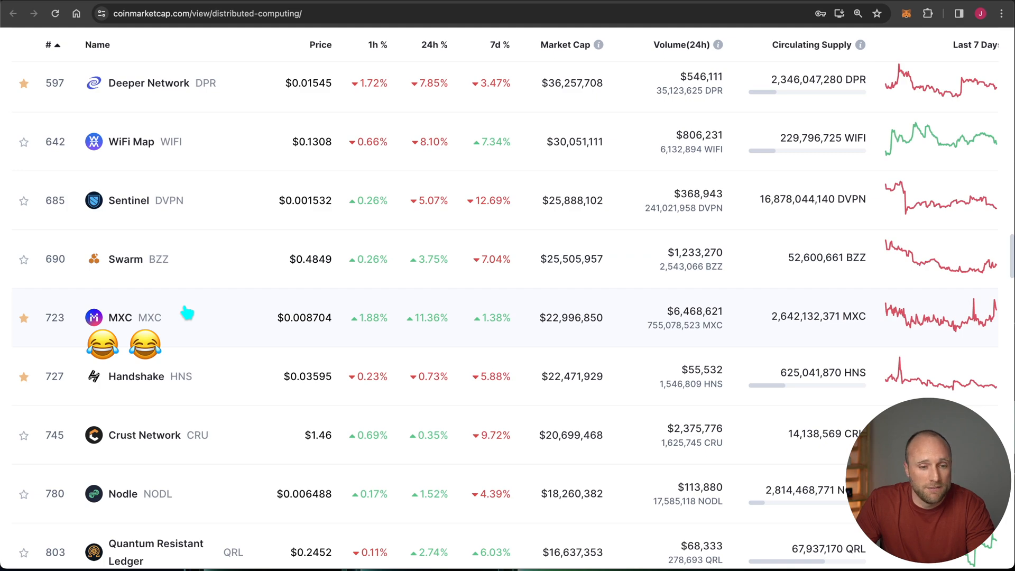
Step: Scroll up through the Distributed Computing coin list toward the GEODNET entry
scroll(up, 3)
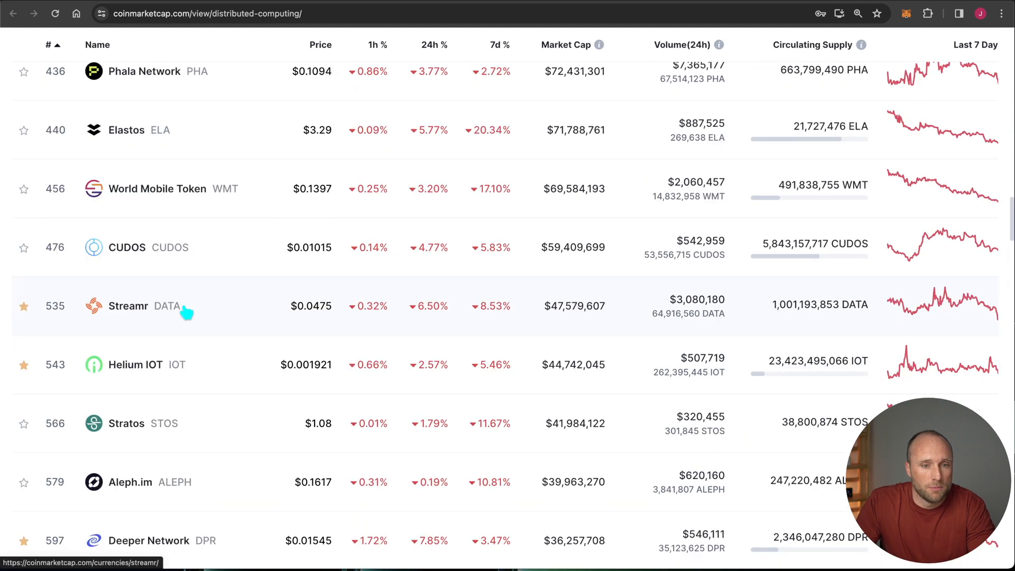
scroll(up, 3)
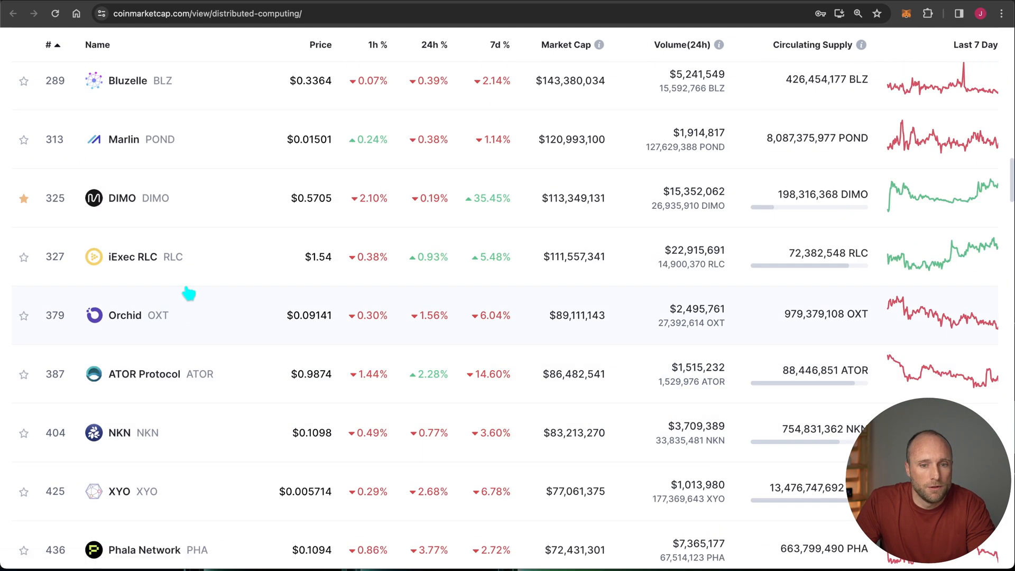
scroll(up, 3)
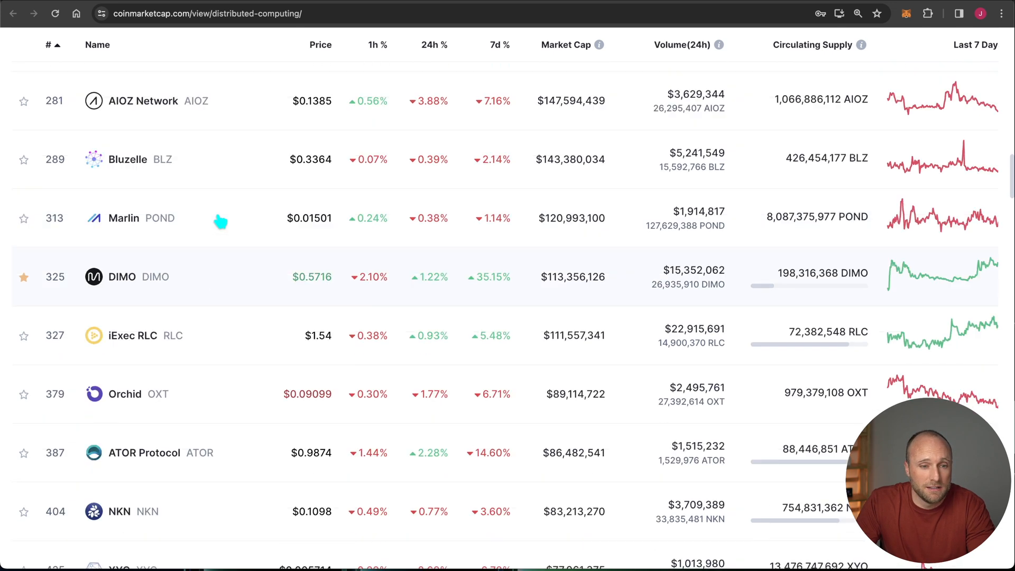
scroll(up, 3)
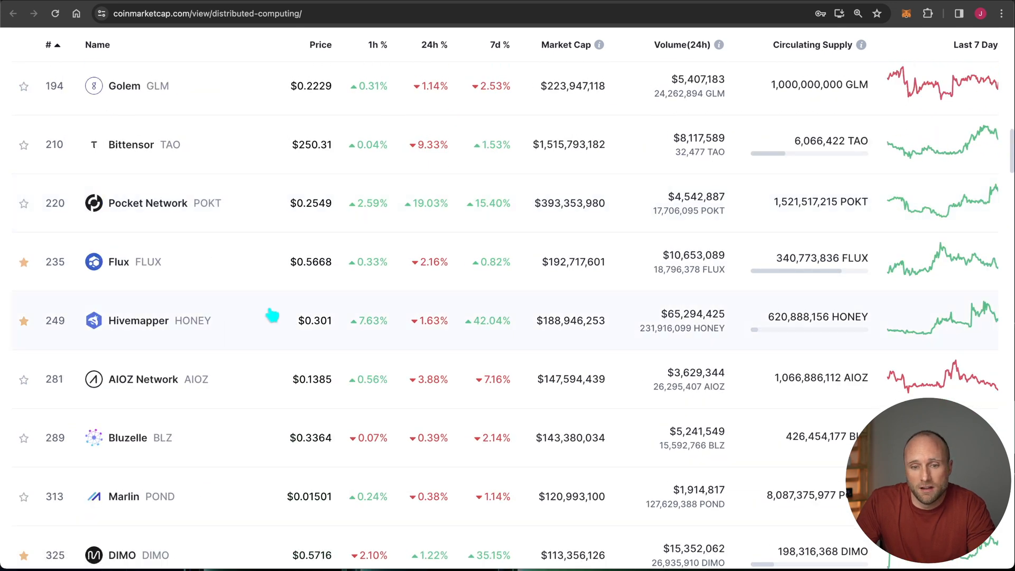
scroll(up, 3)
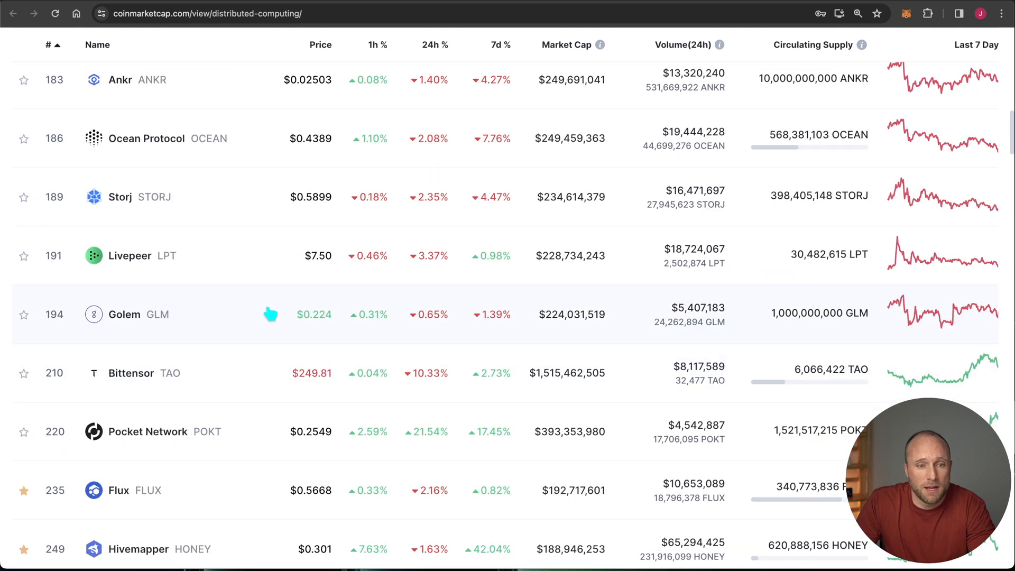
scroll(up, 3)
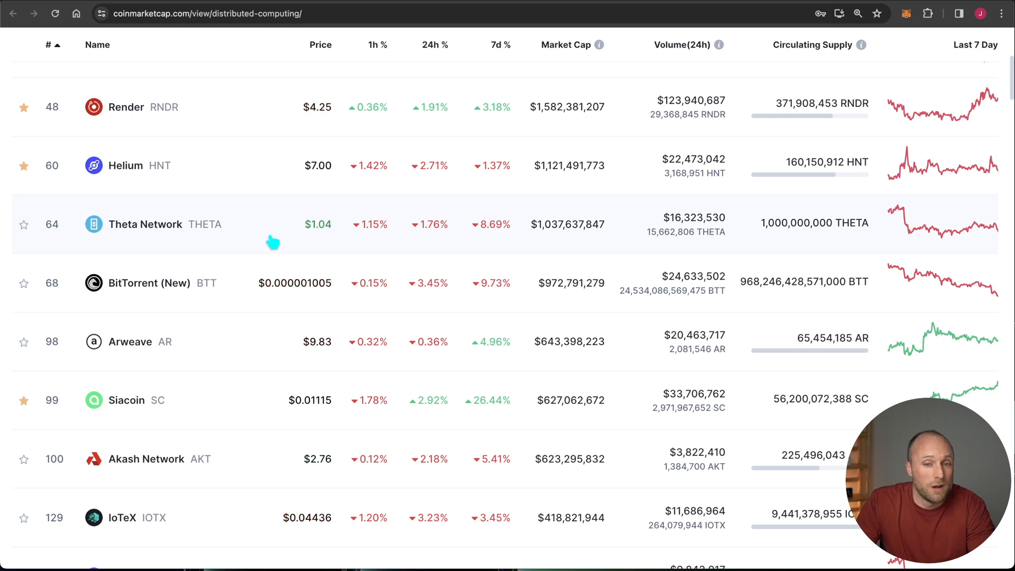
mouse_move(275, 234)
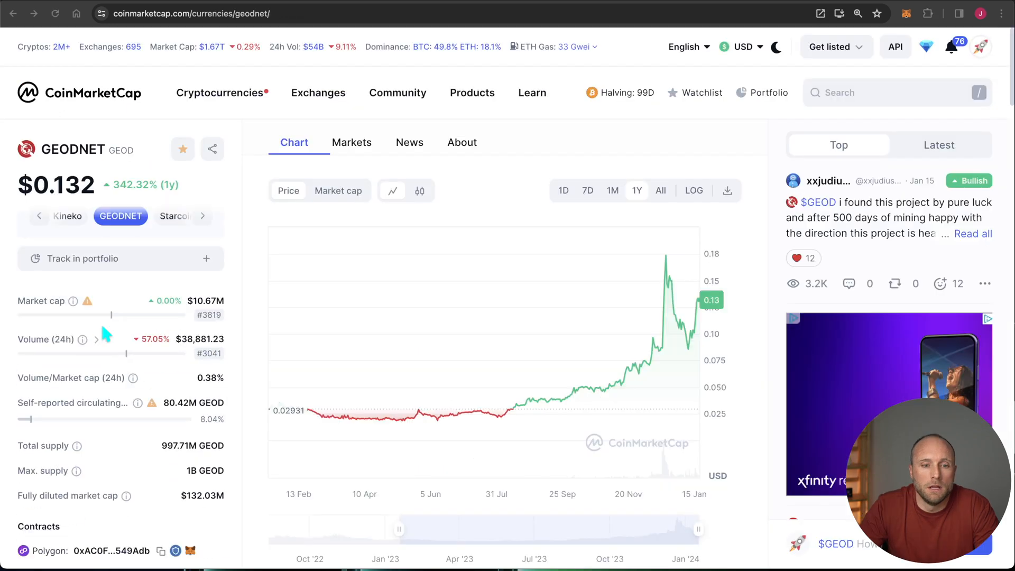
Step: Scroll the GEODNET coin page down to its markets table of trading pairs and prices
scroll(down, 3)
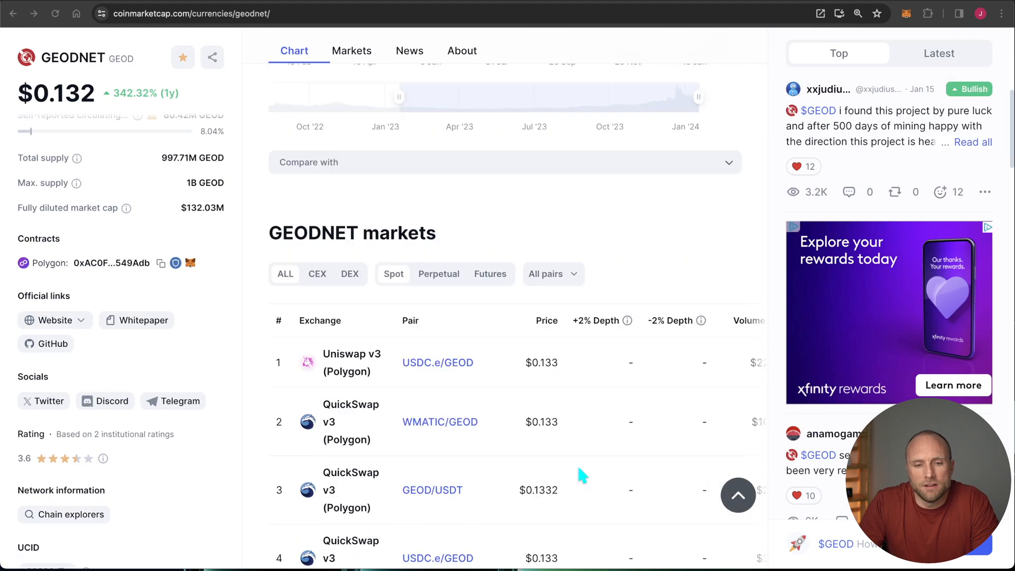
mouse_move(558, 433)
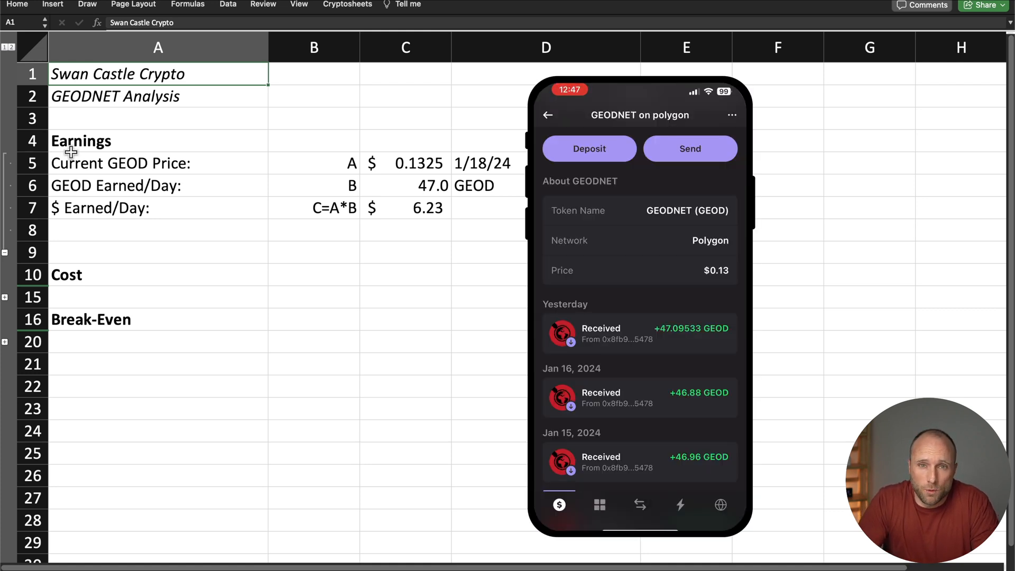
scroll(down, 3)
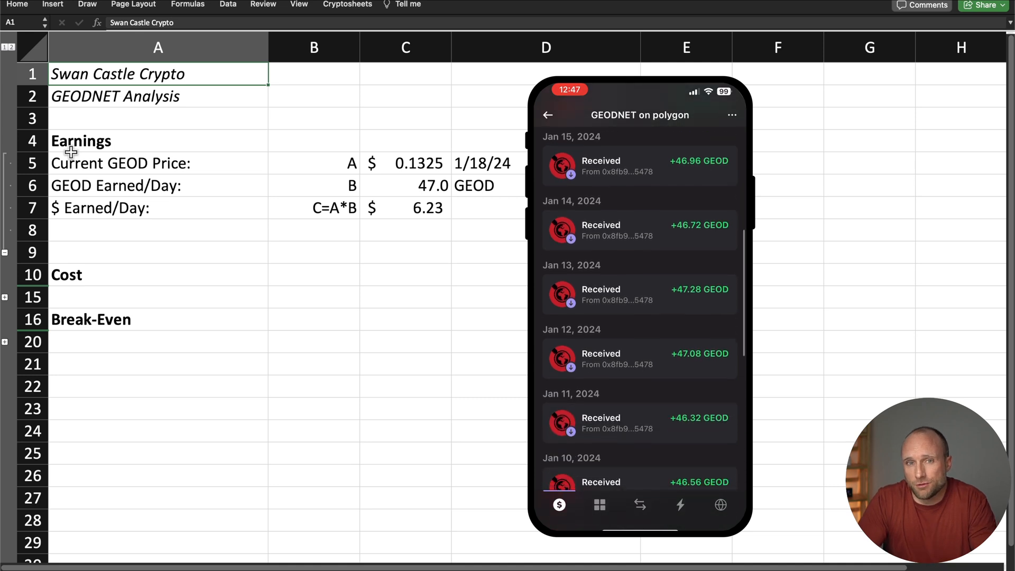
scroll(down, 3)
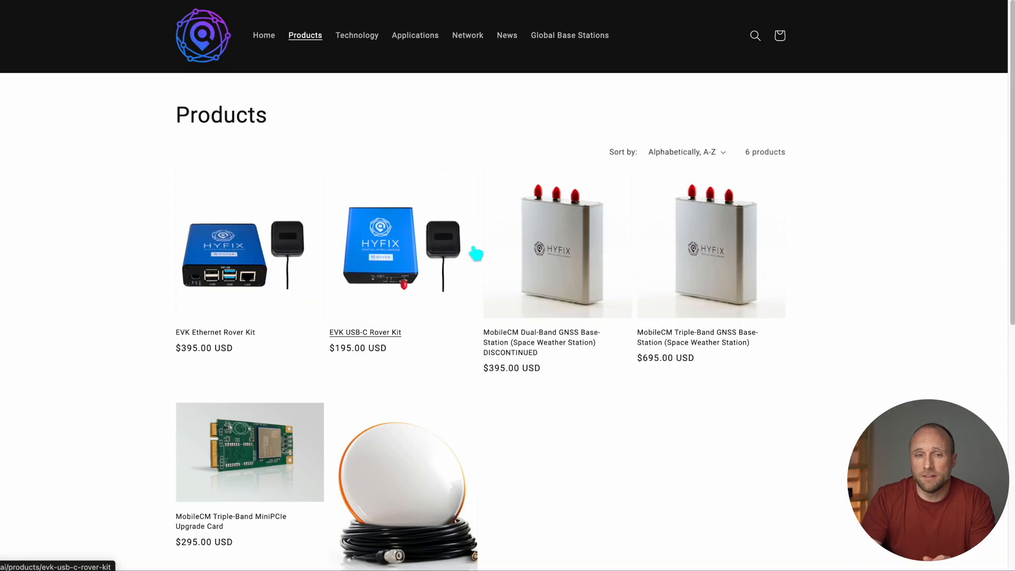
Step: Add the Triple-Band GNSS base station ($695) to the cart and proceed to checkout
click(710, 244)
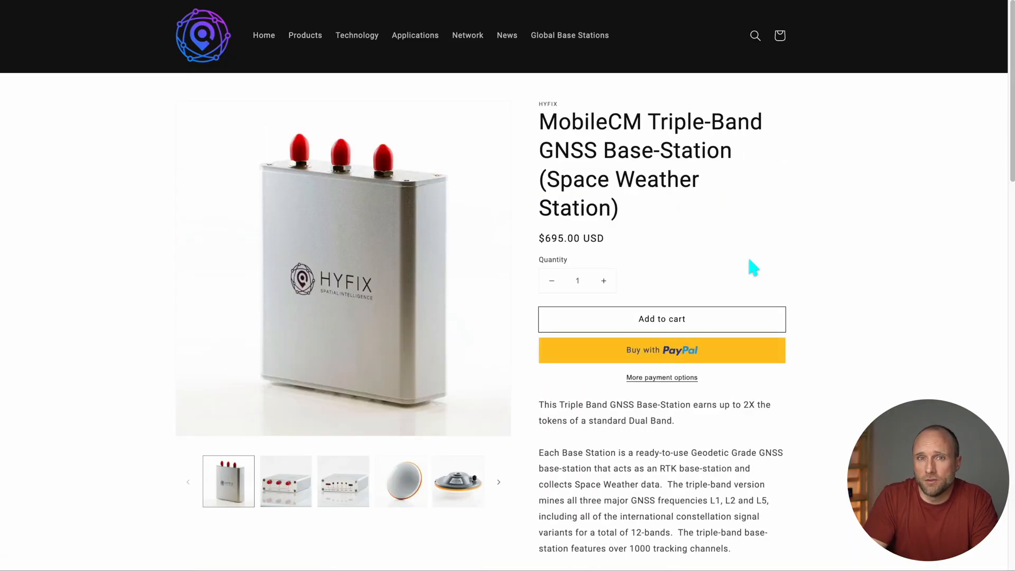
click(661, 318)
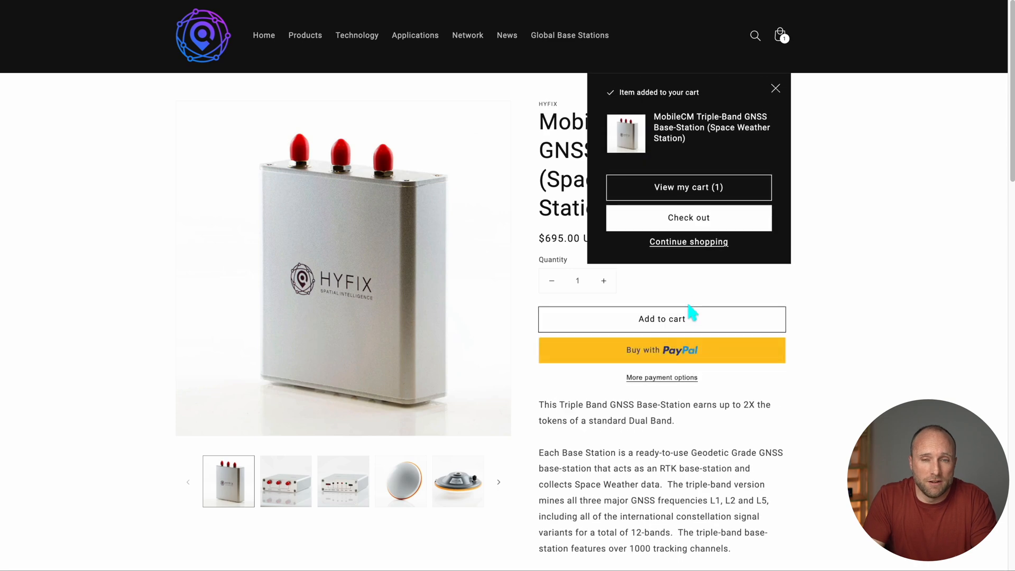
click(688, 187)
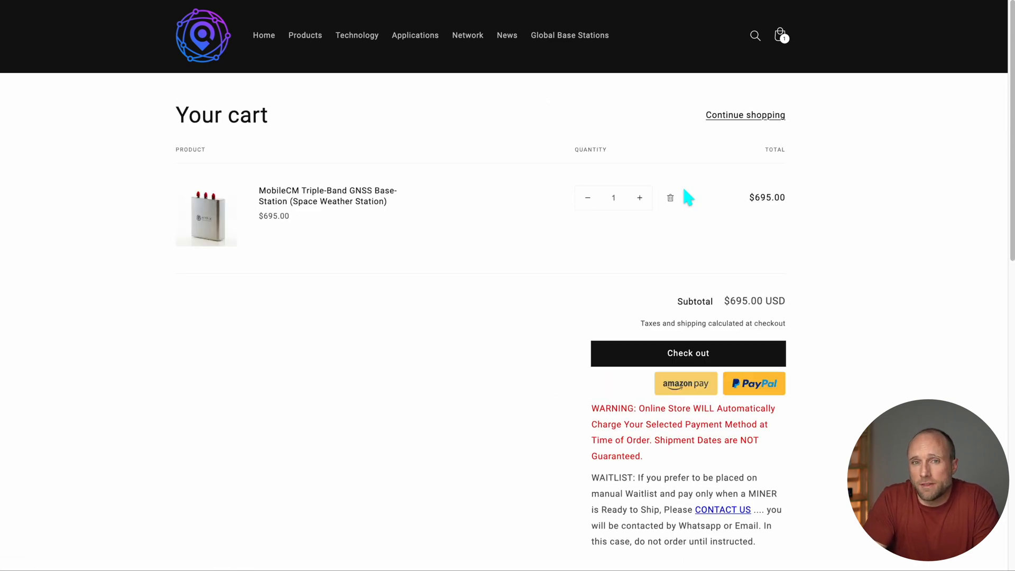
click(687, 353)
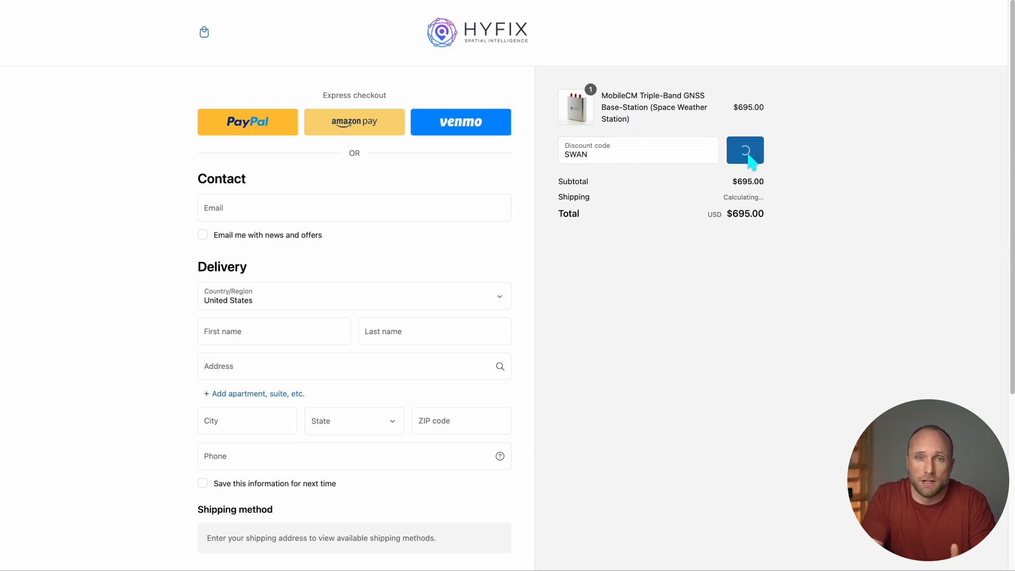
Step: Apply the SWAN discount code for $69.50 off, bringing the total to $625.50
click(744, 150)
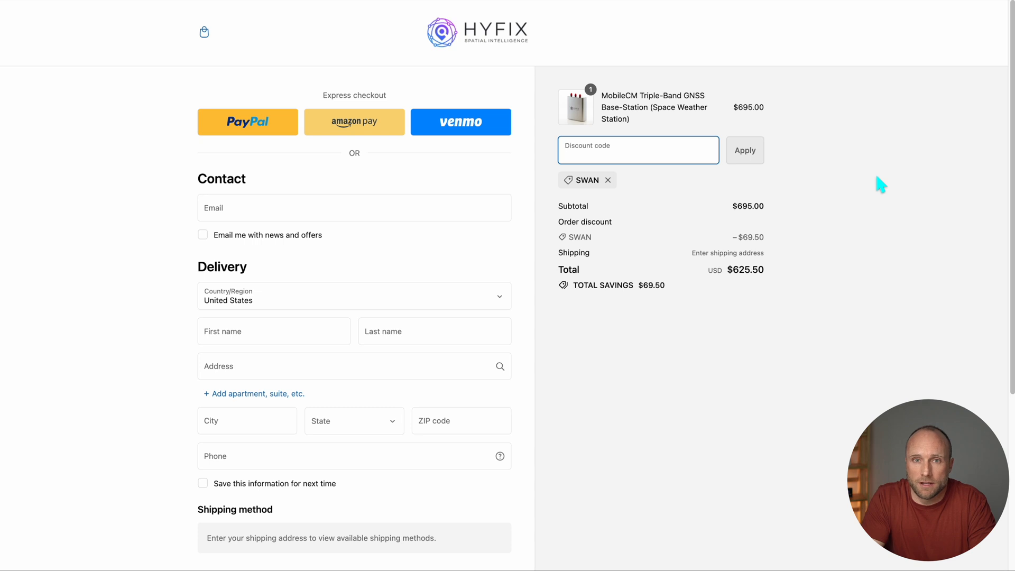
click(637, 154)
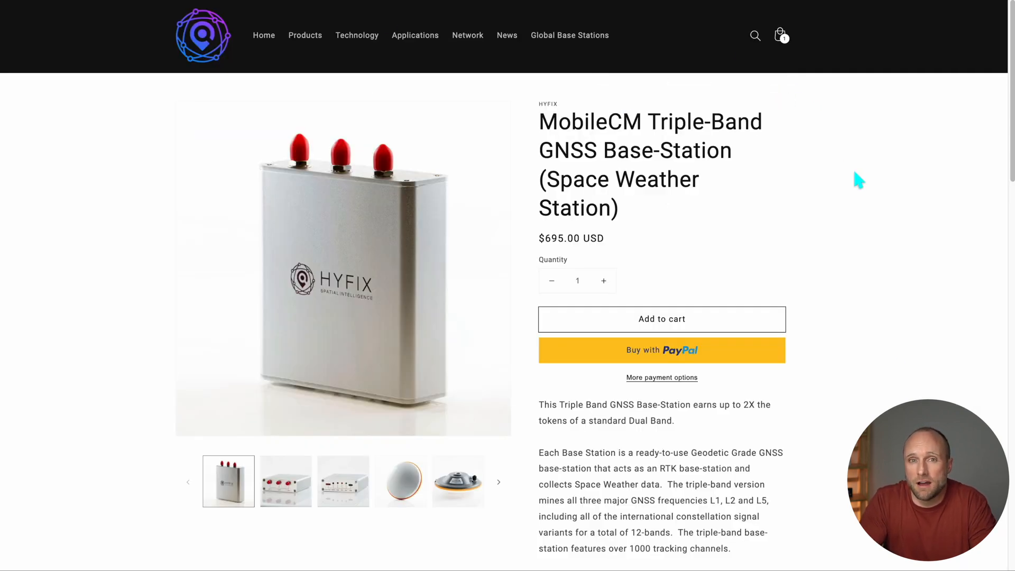
scroll(down, 3)
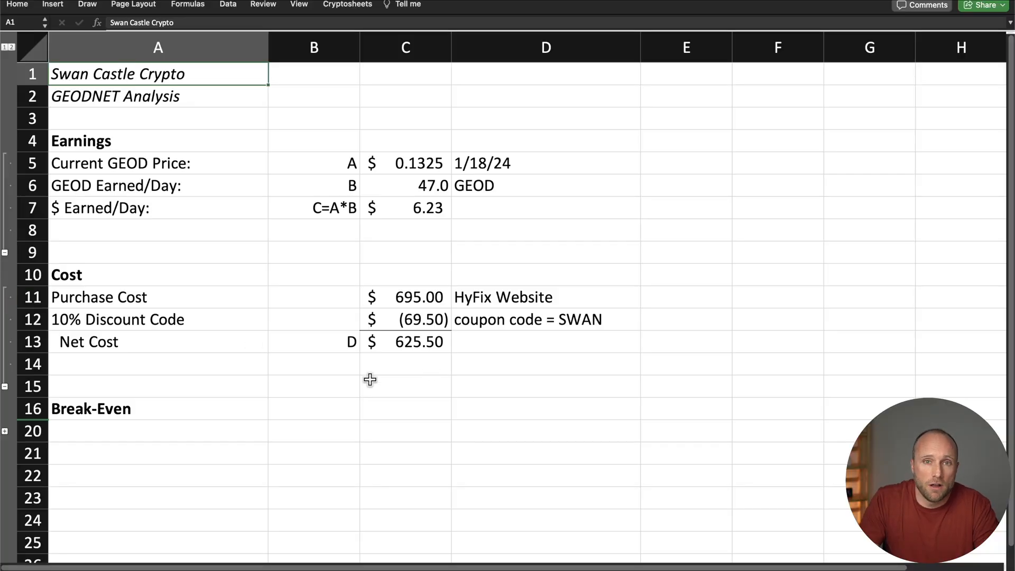
mouse_move(9, 440)
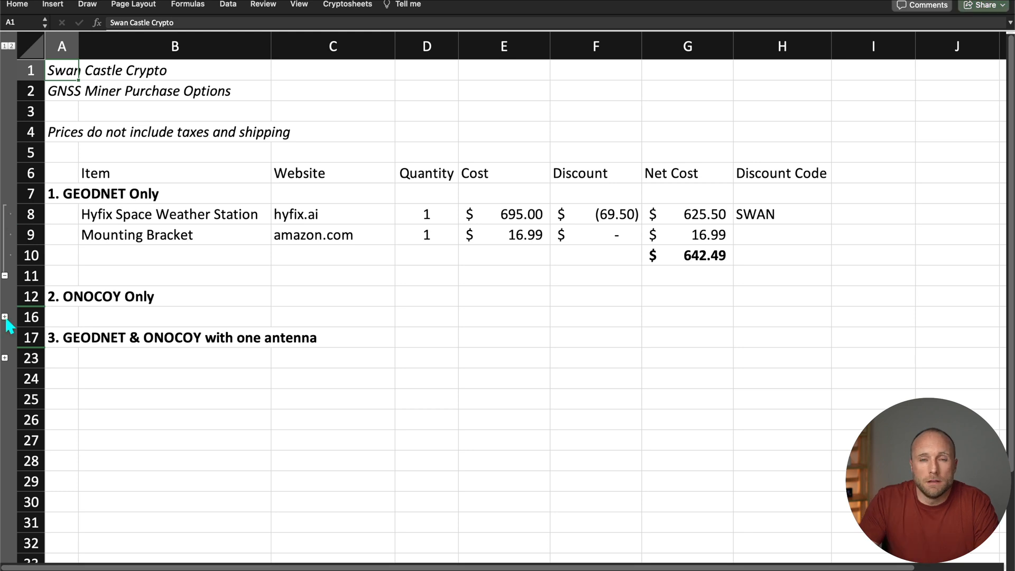
Step: Expand the grouped rows beside row 16 to show the ONOCOY Only option details
click(5, 318)
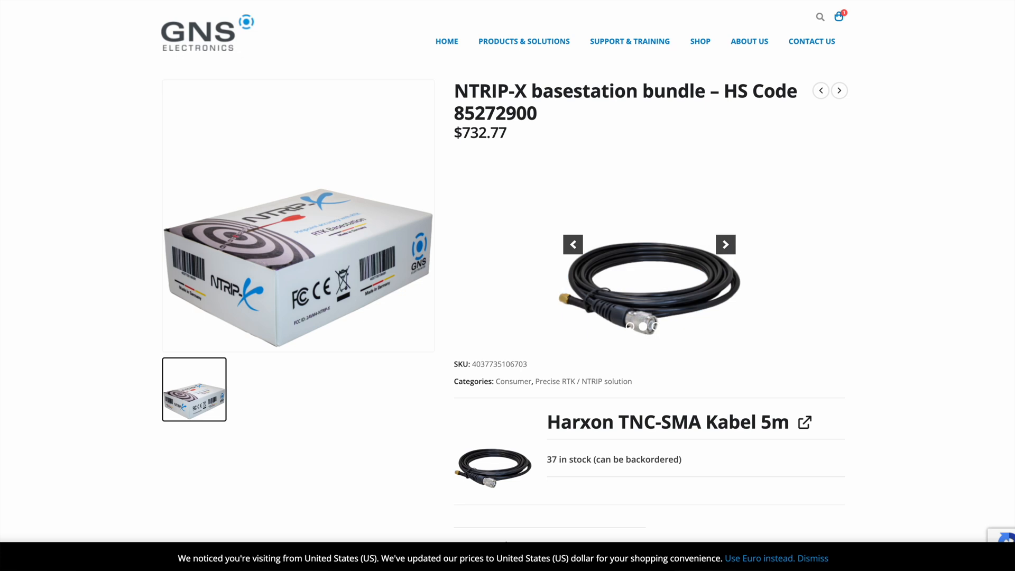
Step: Advance the NTRIP-X bundle image slider from the antenna cable to the mounting clamp
click(725, 244)
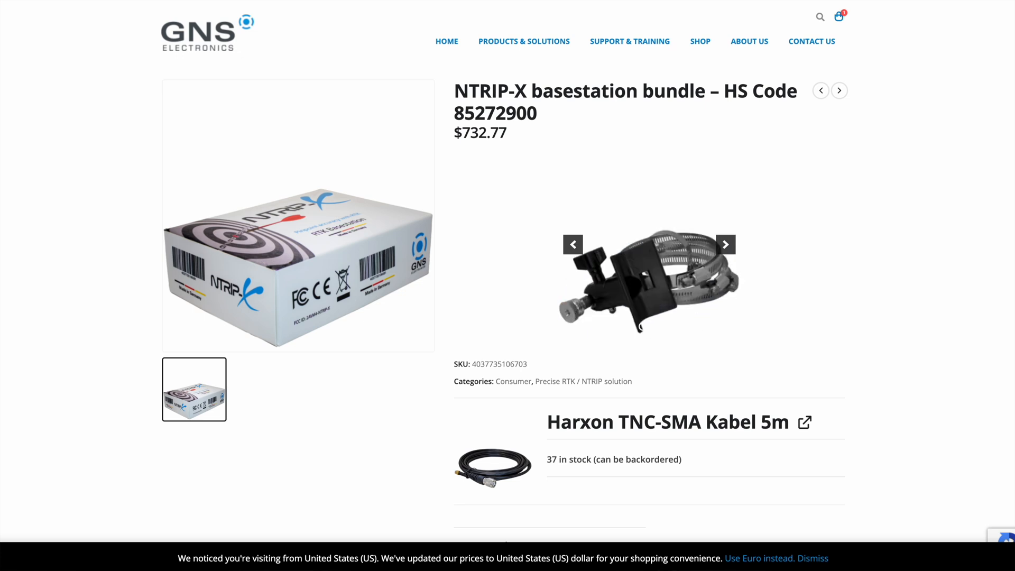